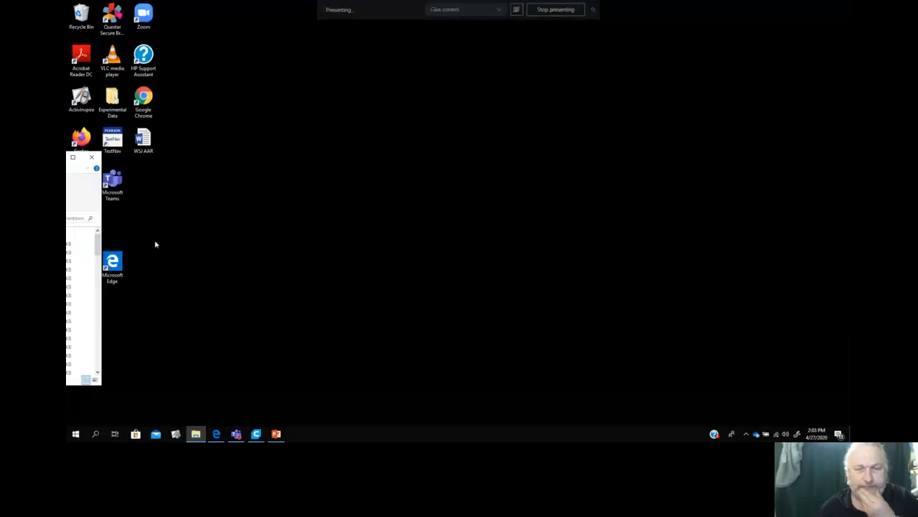
{"action": "mouse_move", "coordinate": [236, 435]}
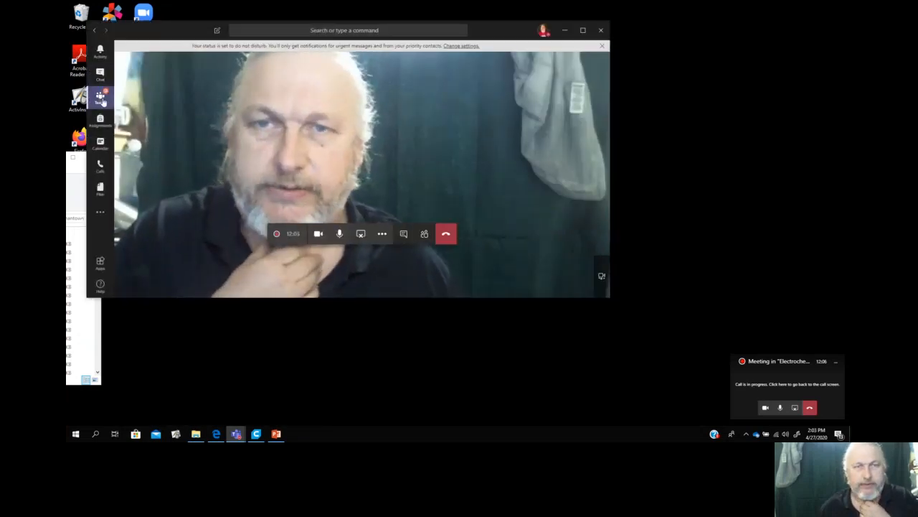
Go to the class team to reach the Unit 14 electrochemistry.pptx file.
{"action": "left_click", "coordinate": [101, 95]}
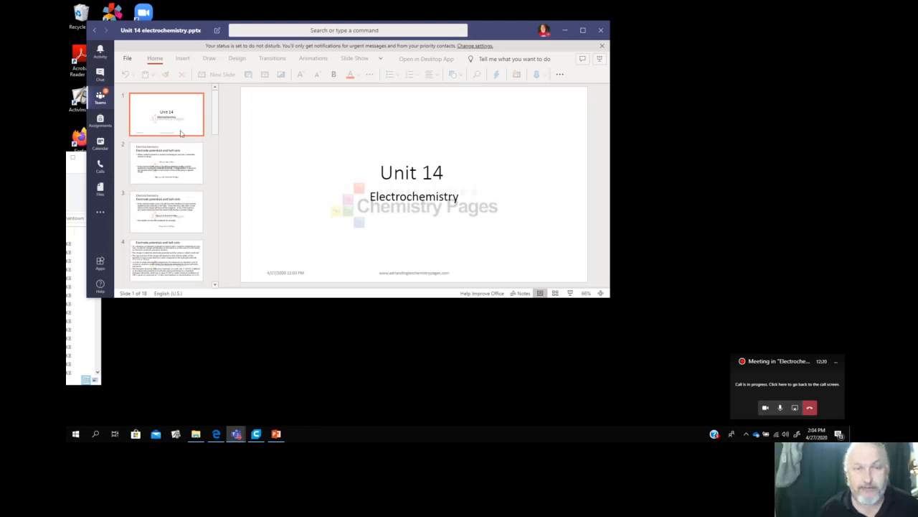
Show slide 2 on electrode potentials, confirm the sign-in prompt, and switch to Draw tools.
{"action": "left_click", "coordinate": [166, 162]}
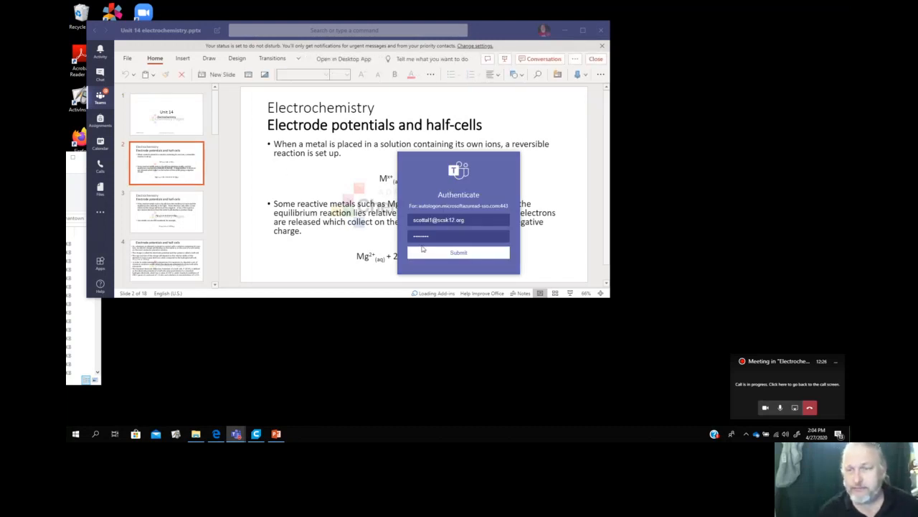
{"action": "left_click", "coordinate": [457, 252]}
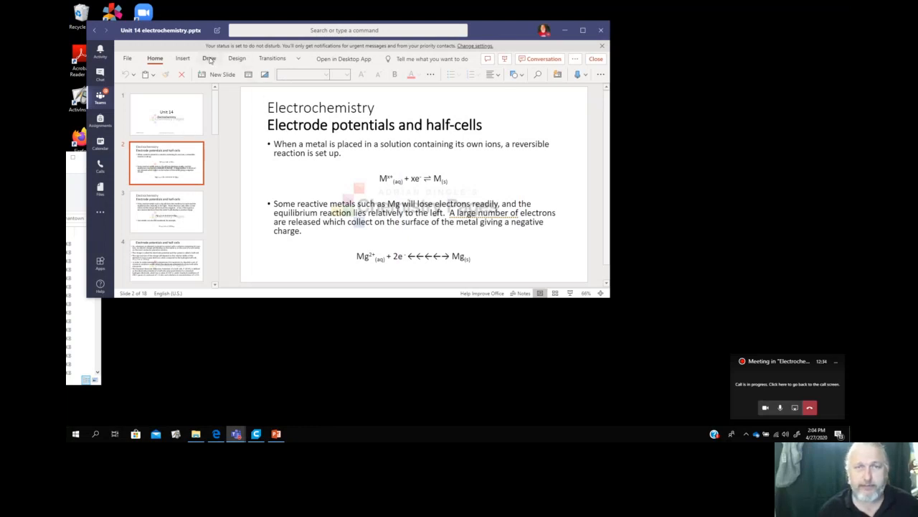
{"action": "left_click", "coordinate": [208, 58]}
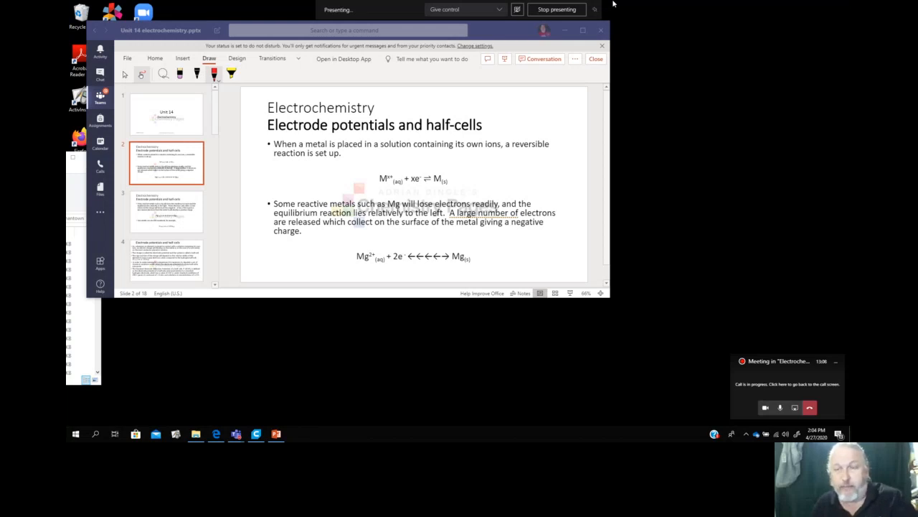
{"action": "mouse_move", "coordinate": [586, 179]}
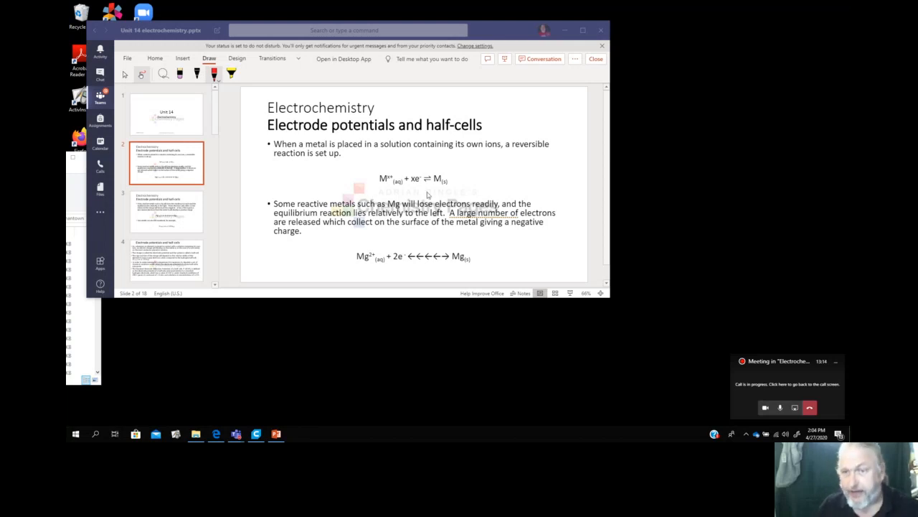
{"action": "mouse_move", "coordinate": [423, 183]}
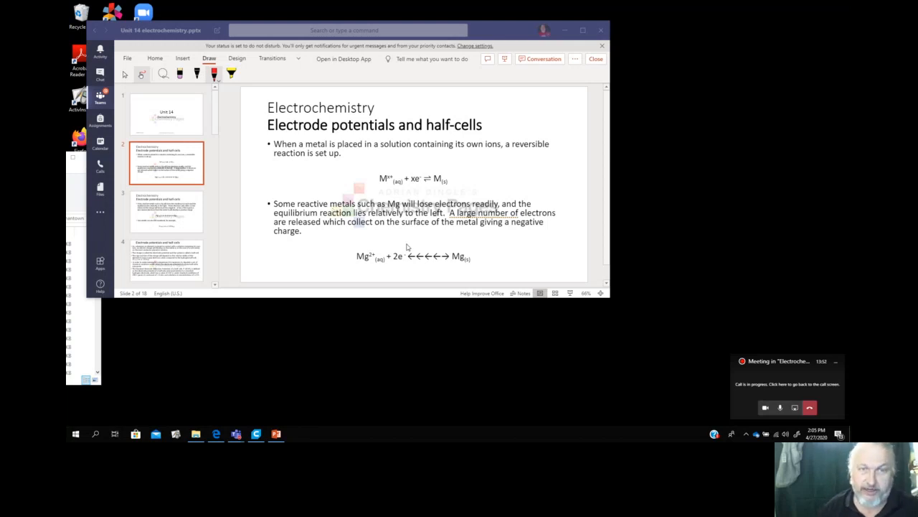
Go to slide 3 on less reactive metals like Ag and hydrogen.
{"action": "left_click", "coordinate": [167, 211]}
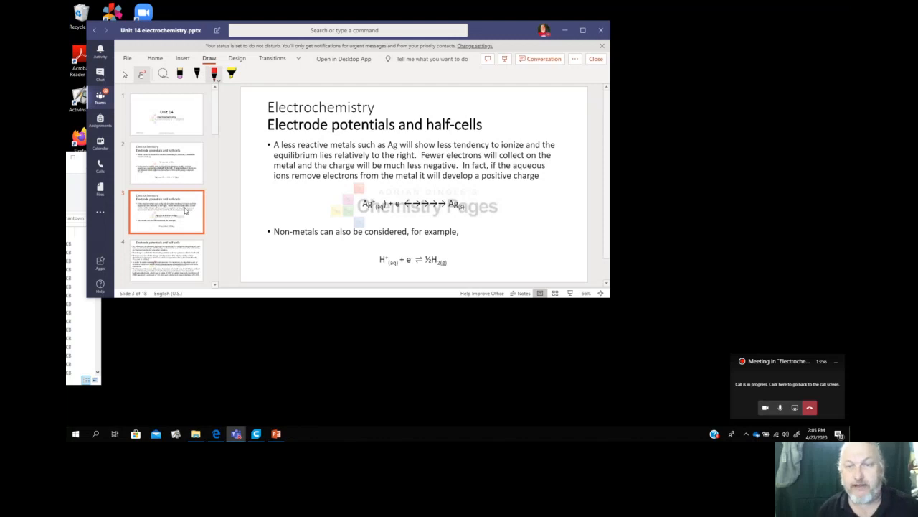
{"action": "mouse_move", "coordinate": [343, 151]}
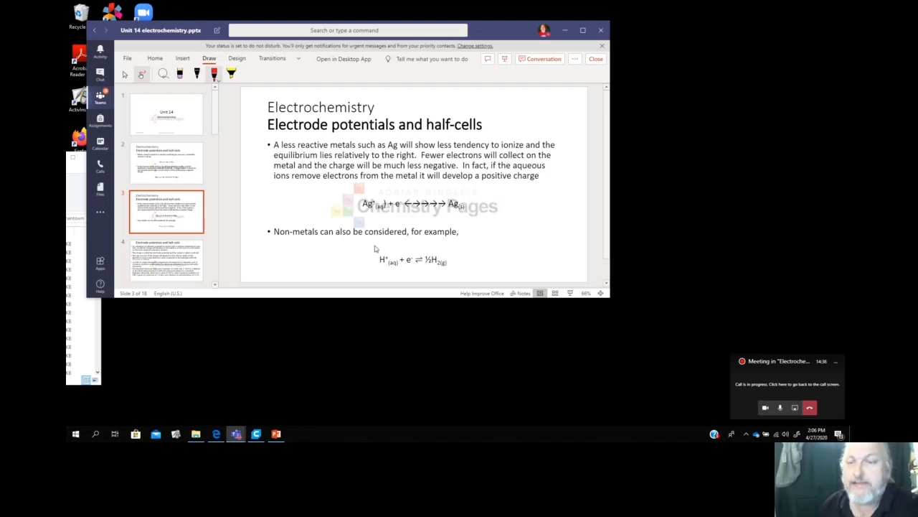
{"action": "mouse_move", "coordinate": [360, 275]}
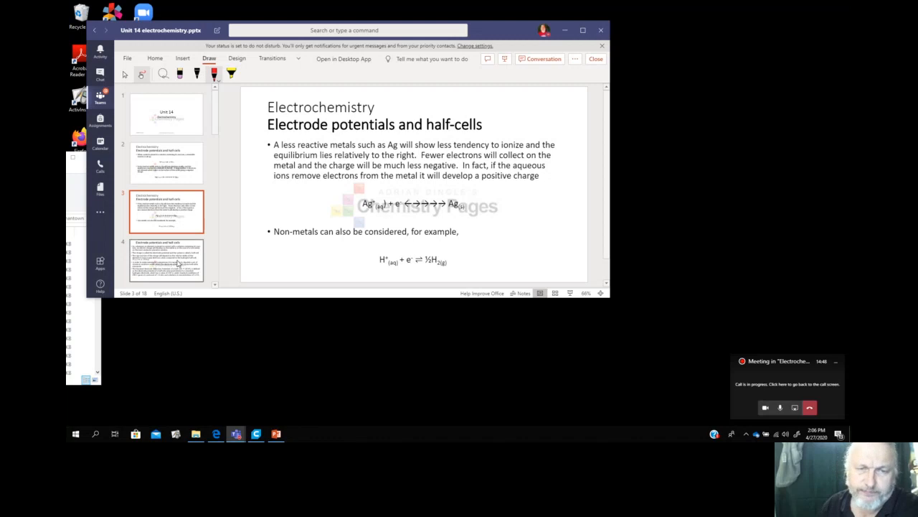
Go to slide 4 defining electrode potential and standard reduction potential.
{"action": "left_click", "coordinate": [167, 259]}
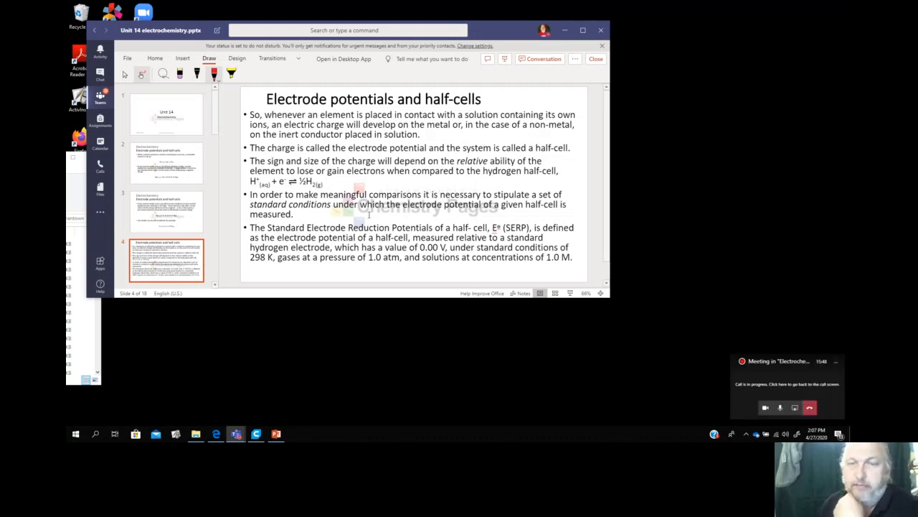
{"action": "mouse_move", "coordinate": [331, 216]}
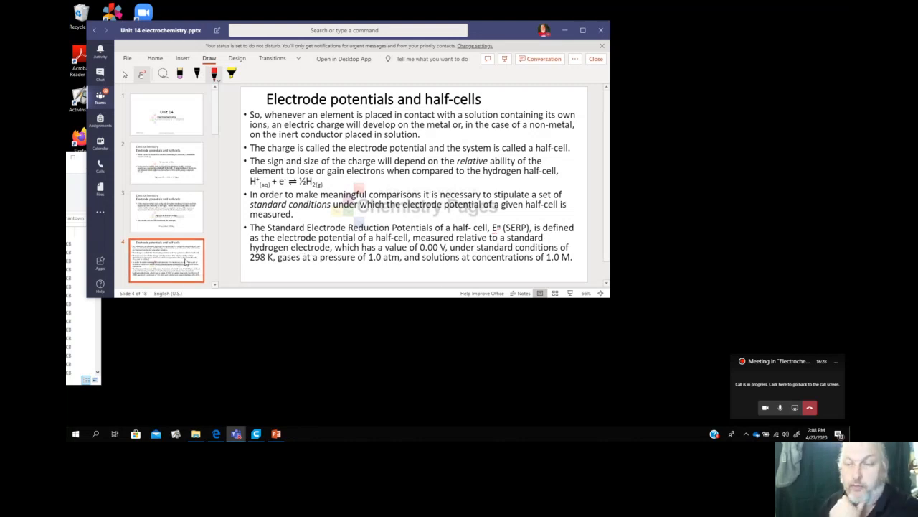
{"action": "scroll", "scroll_direction": "down", "scroll_amount": 3}
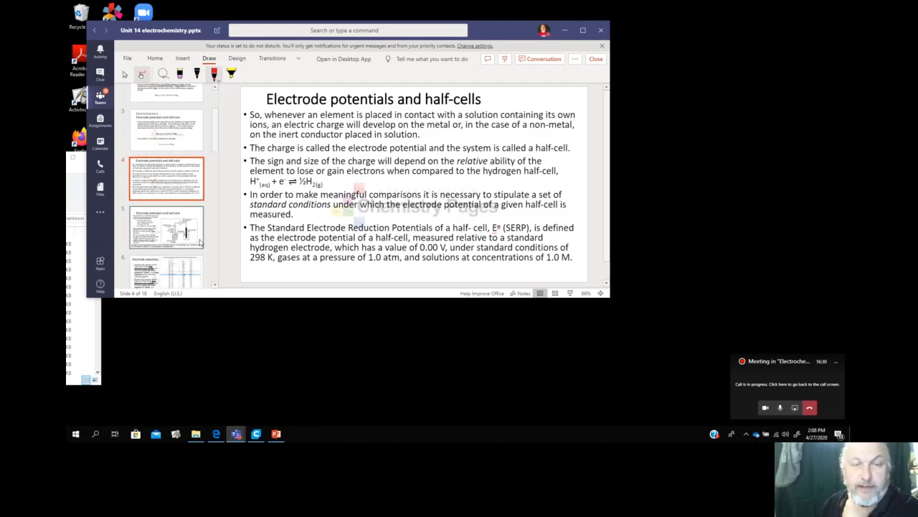
{"action": "left_click", "coordinate": [167, 226]}
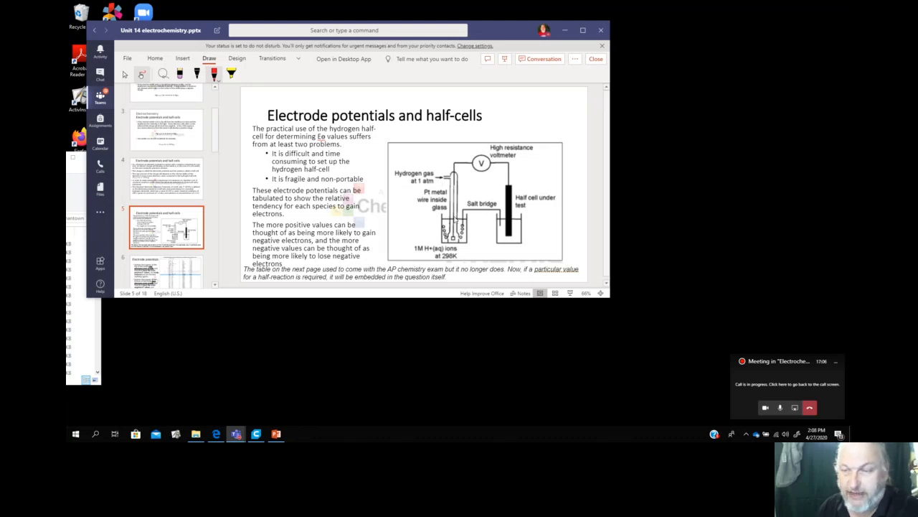
{"action": "mouse_move", "coordinate": [472, 227]}
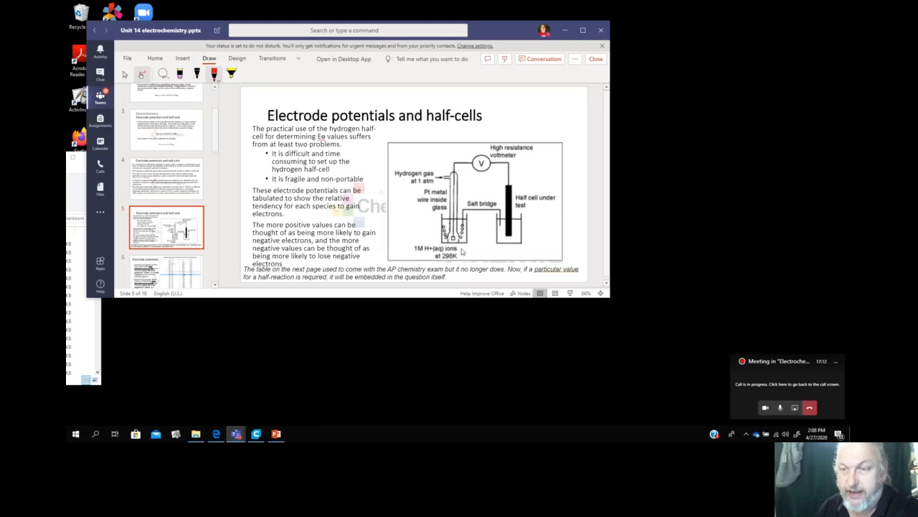
{"action": "mouse_move", "coordinate": [438, 241]}
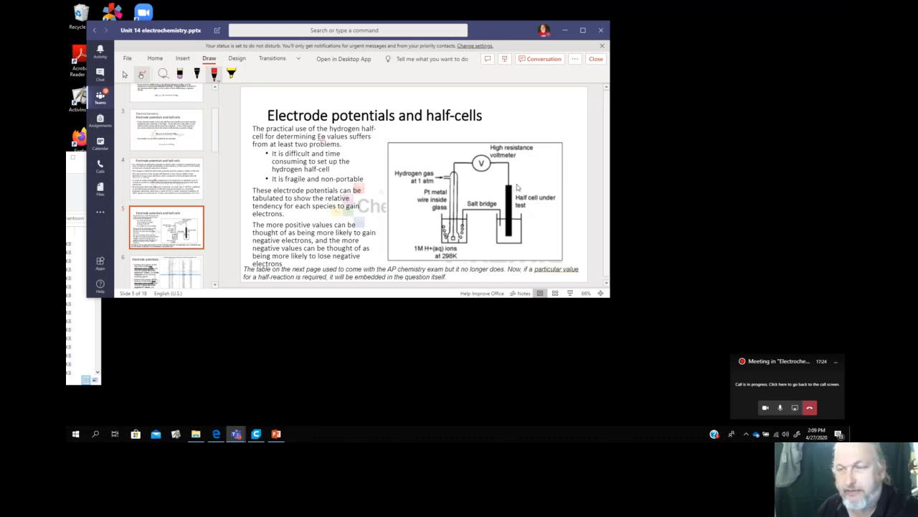
{"action": "mouse_move", "coordinate": [505, 237]}
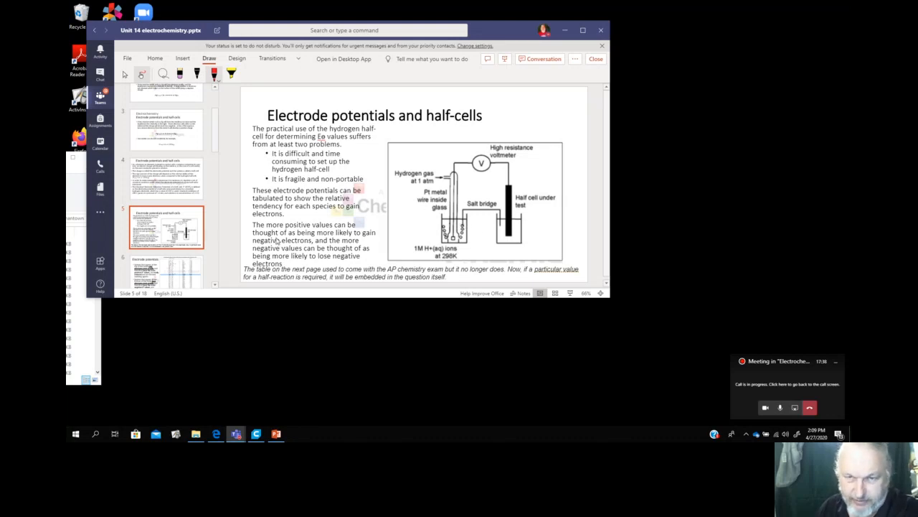
{"action": "mouse_move", "coordinate": [497, 191]}
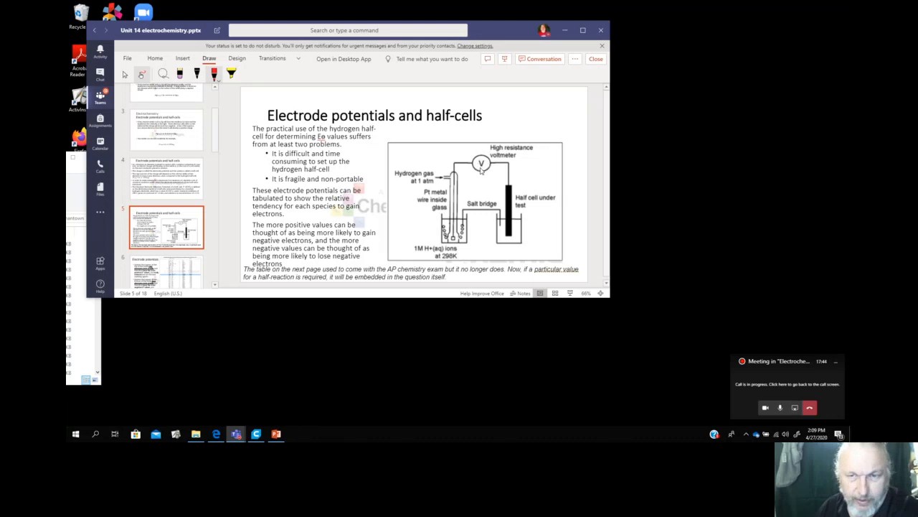
{"action": "mouse_move", "coordinate": [498, 165]}
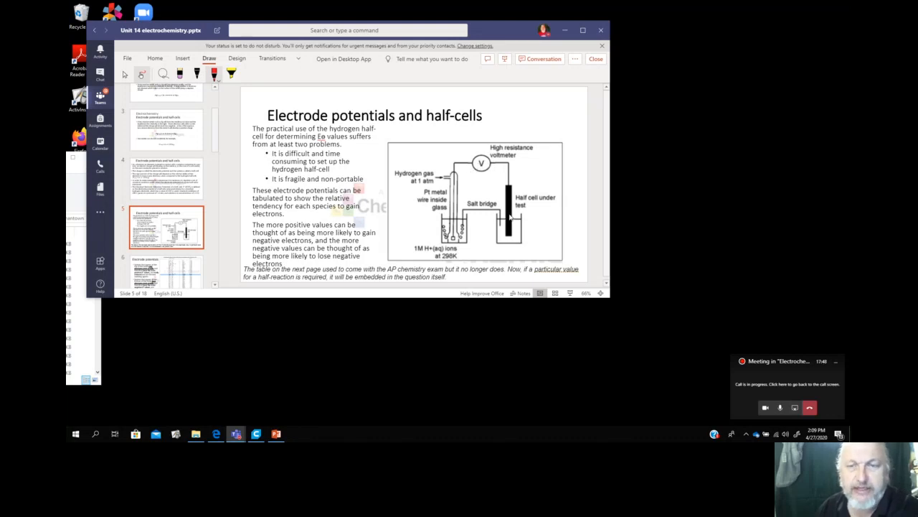
{"action": "mouse_move", "coordinate": [497, 228]}
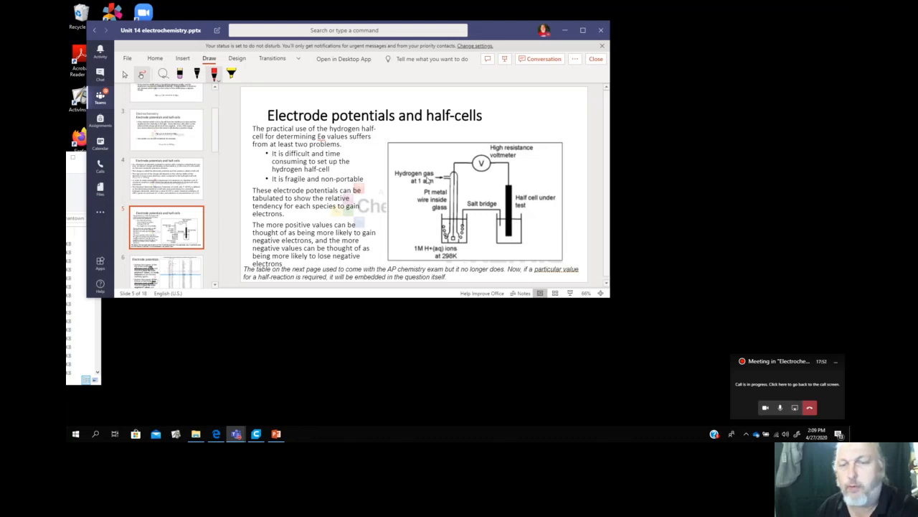
{"action": "mouse_move", "coordinate": [503, 231]}
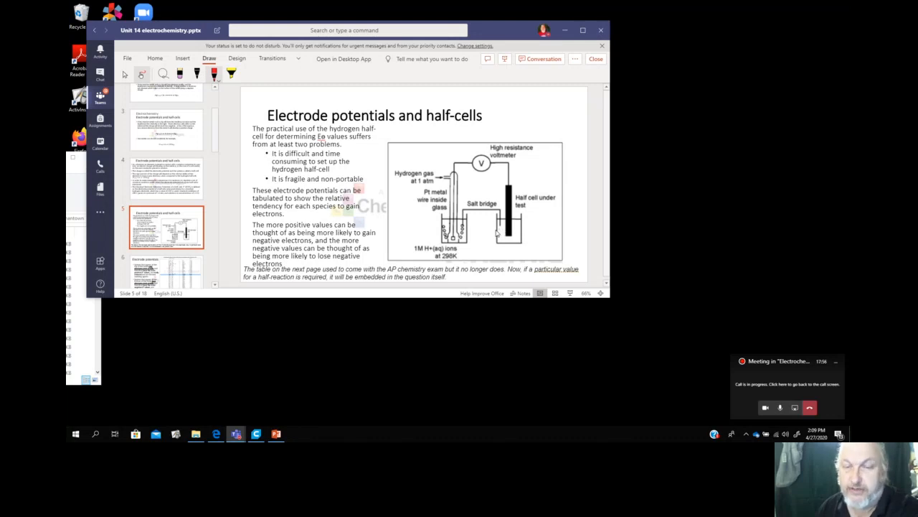
{"action": "mouse_move", "coordinate": [619, 94]}
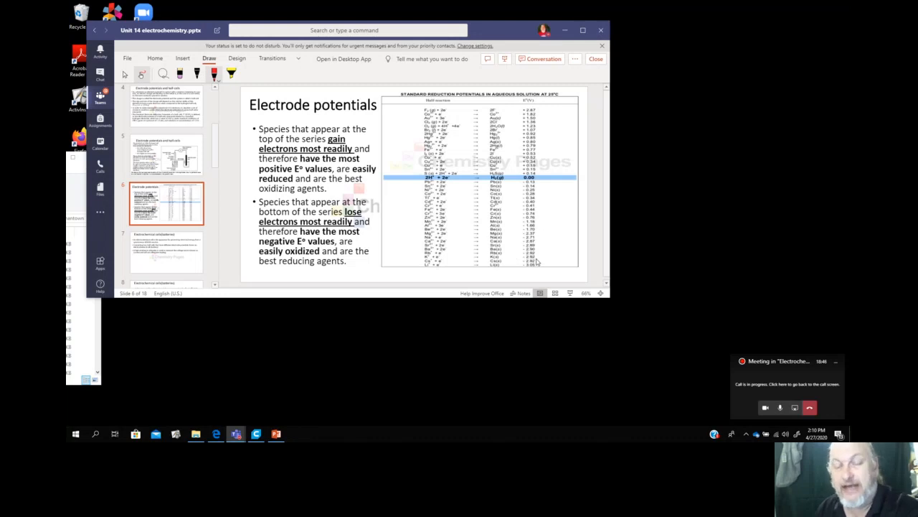
{"action": "mouse_move", "coordinate": [330, 284]}
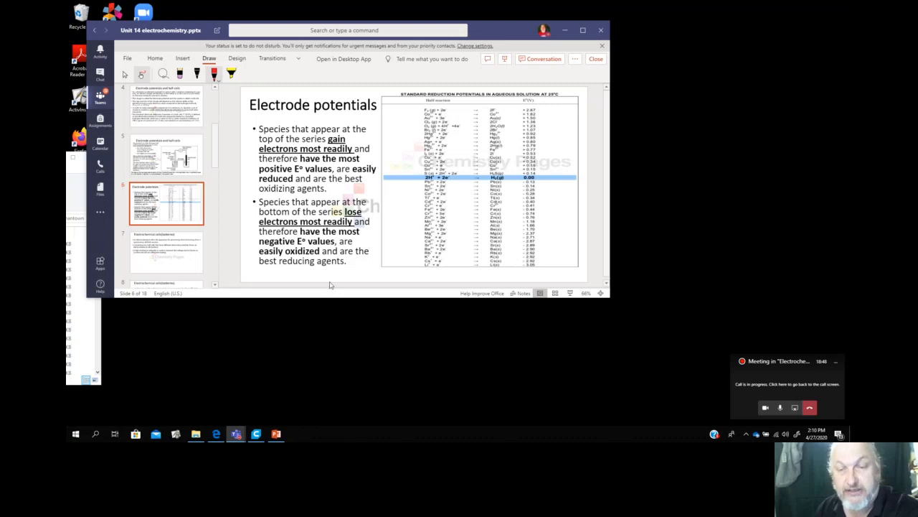
{"action": "mouse_move", "coordinate": [515, 267]}
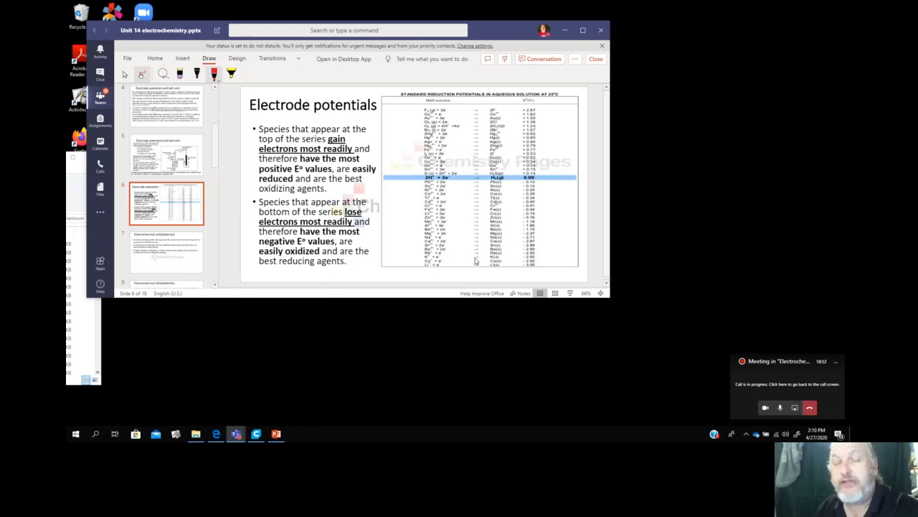
{"action": "mouse_move", "coordinate": [726, 153]}
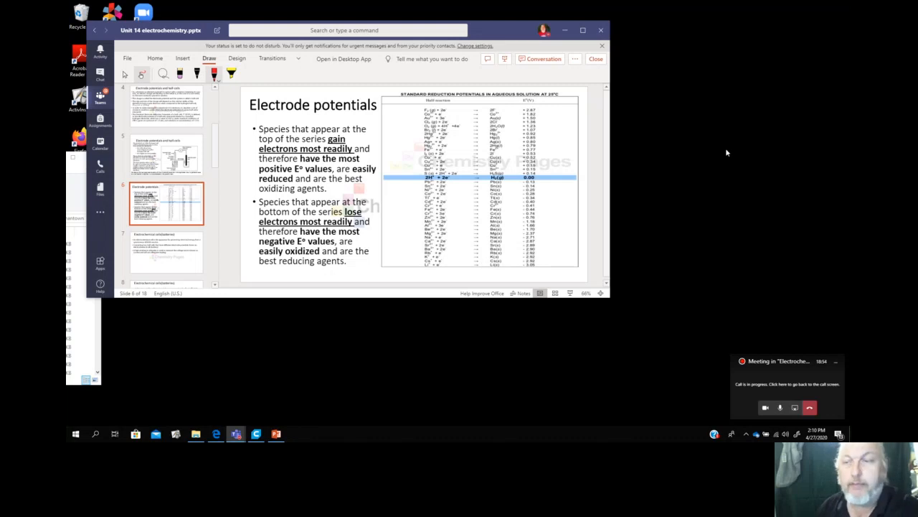
{"action": "mouse_move", "coordinate": [761, 150]}
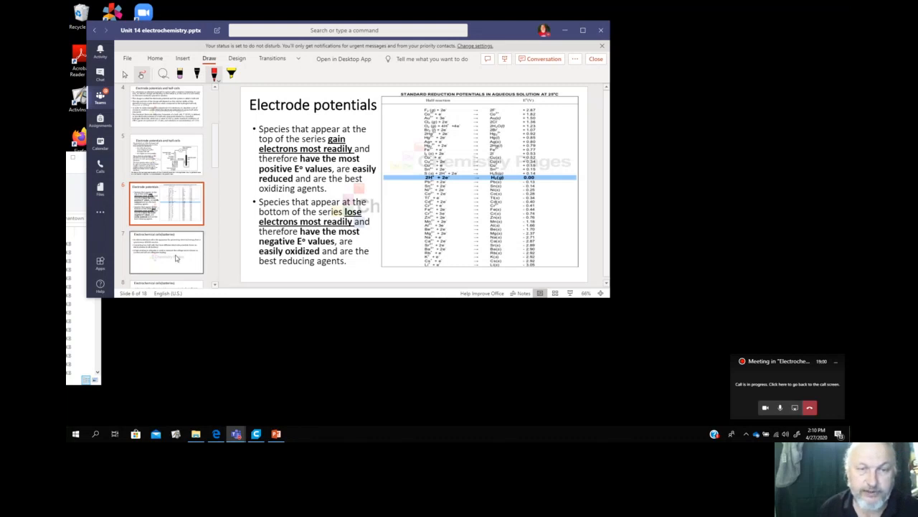
Go to slide 7, Electrochemical cells (batteries).
{"action": "left_click", "coordinate": [167, 251]}
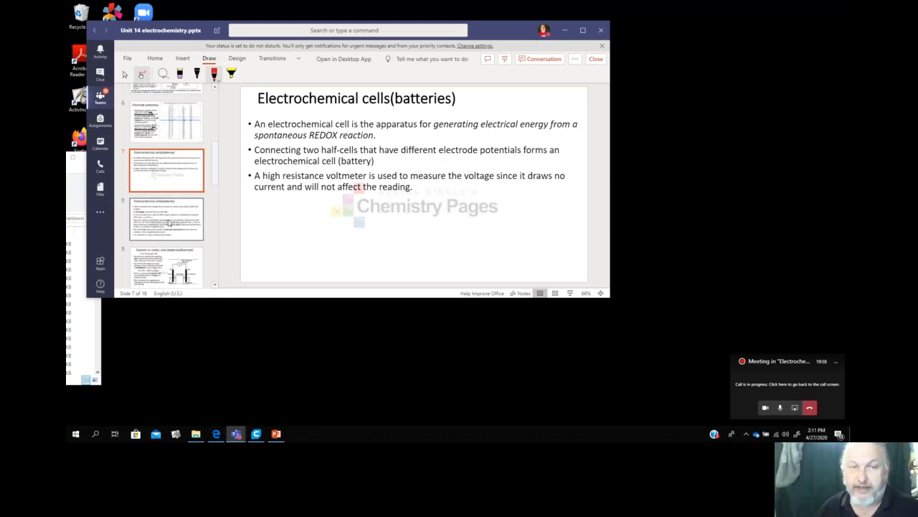
{"action": "left_click", "coordinate": [166, 218]}
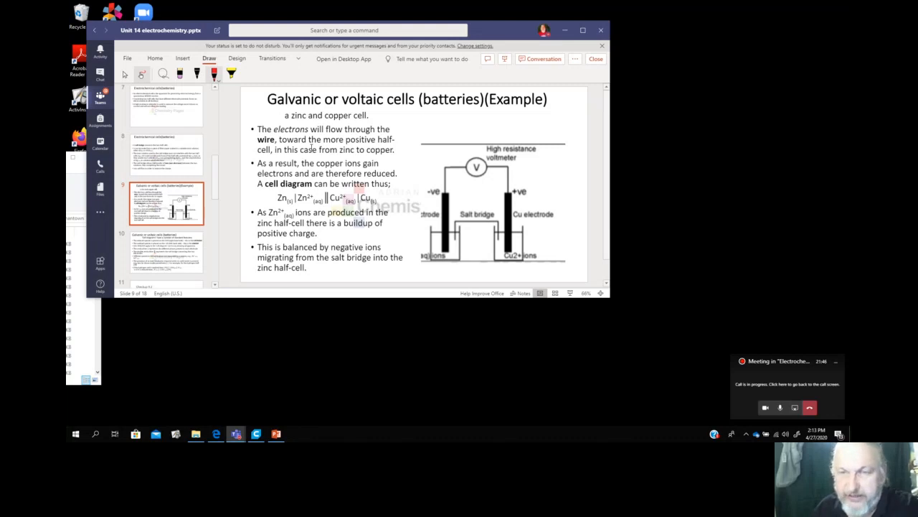
{"action": "mouse_move", "coordinate": [433, 147]}
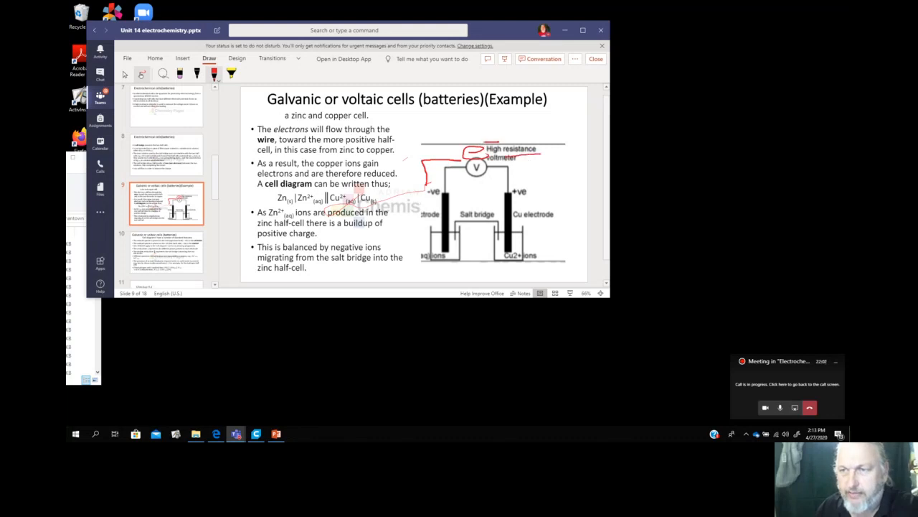
{"action": "left_click_drag", "start_coordinate": [524, 154], "coordinate": [545, 183]}
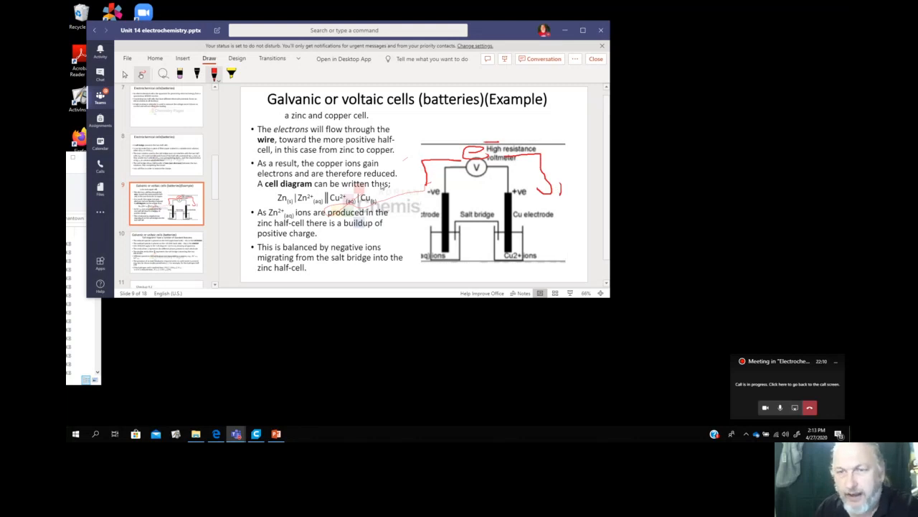
{"action": "mouse_move", "coordinate": [523, 228]}
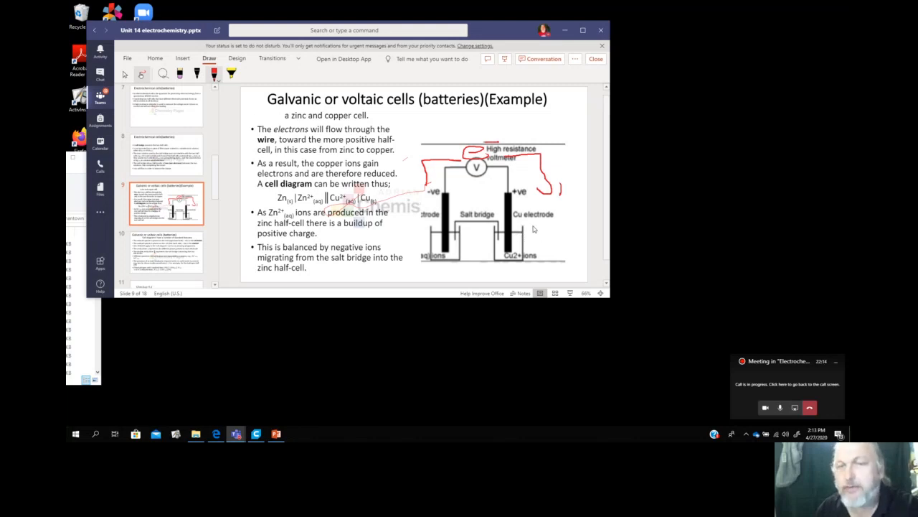
{"action": "mouse_move", "coordinate": [516, 226]}
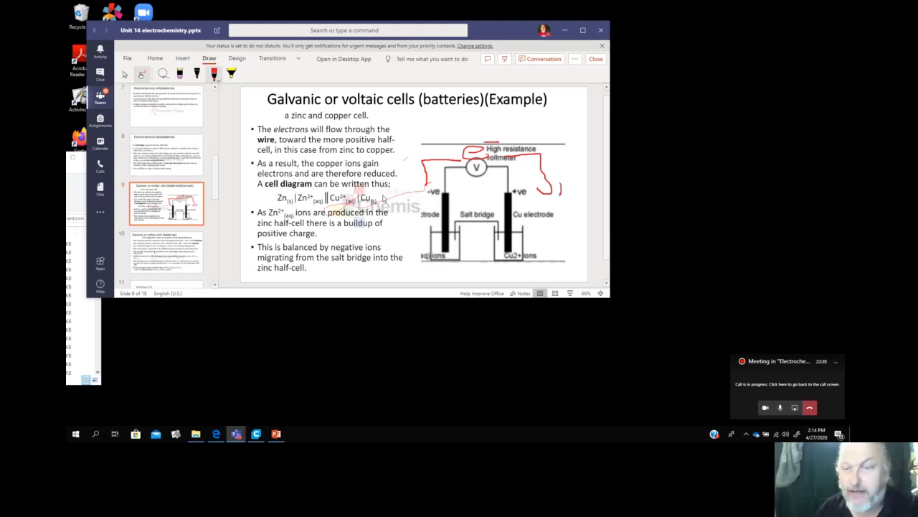
{"action": "mouse_move", "coordinate": [561, 228]}
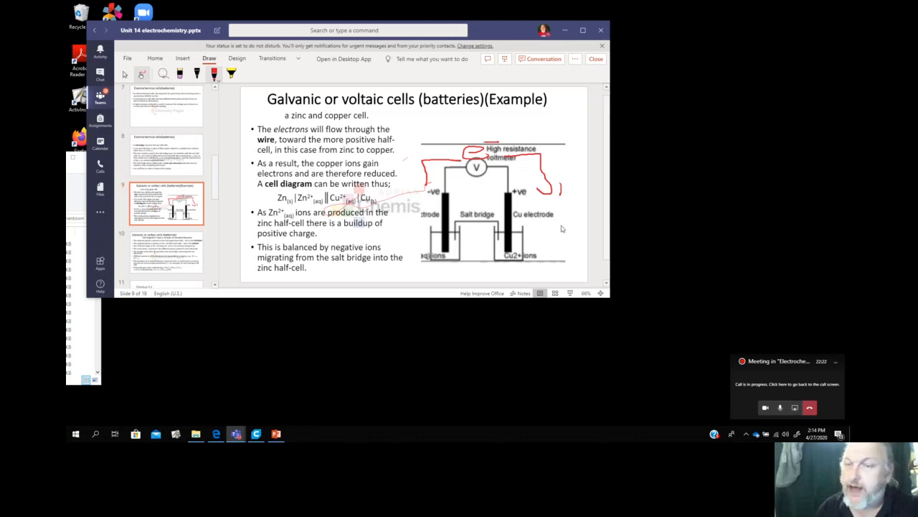
{"action": "mouse_move", "coordinate": [478, 200]}
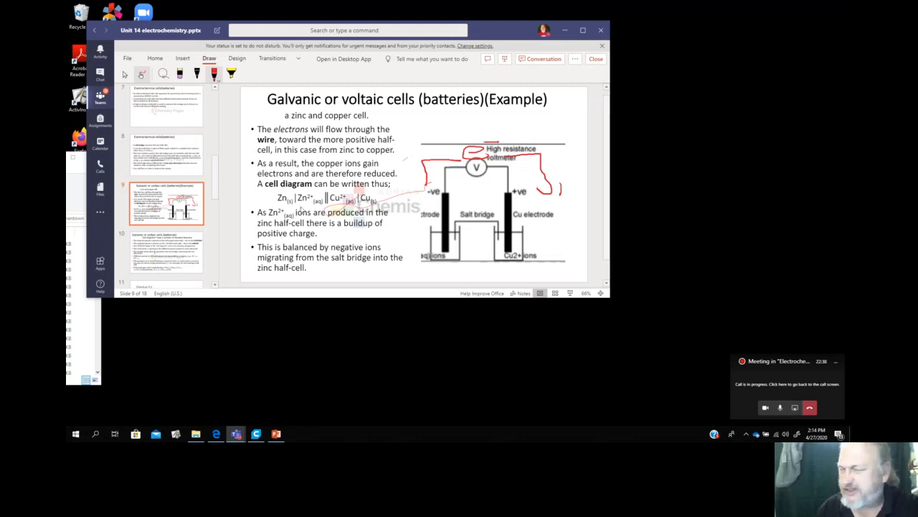
{"action": "mouse_move", "coordinate": [292, 208]}
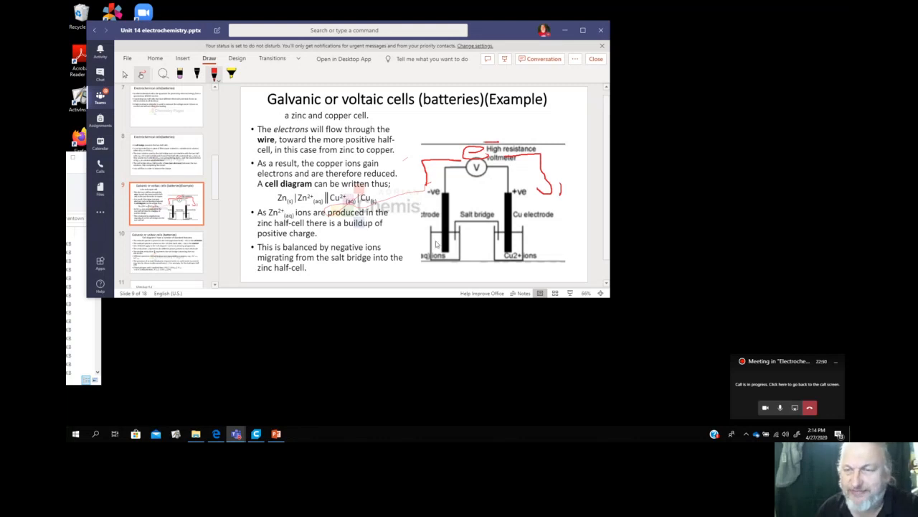
{"action": "mouse_move", "coordinate": [445, 235]}
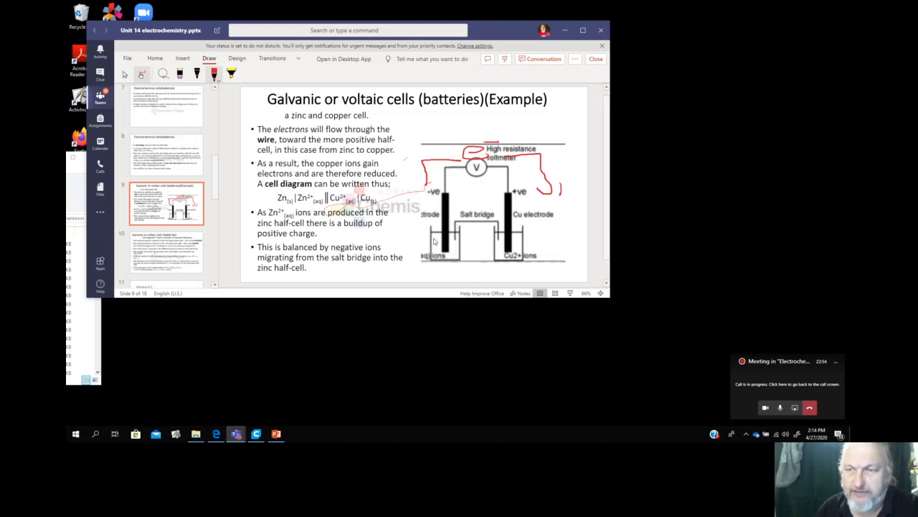
{"action": "mouse_move", "coordinate": [491, 231]}
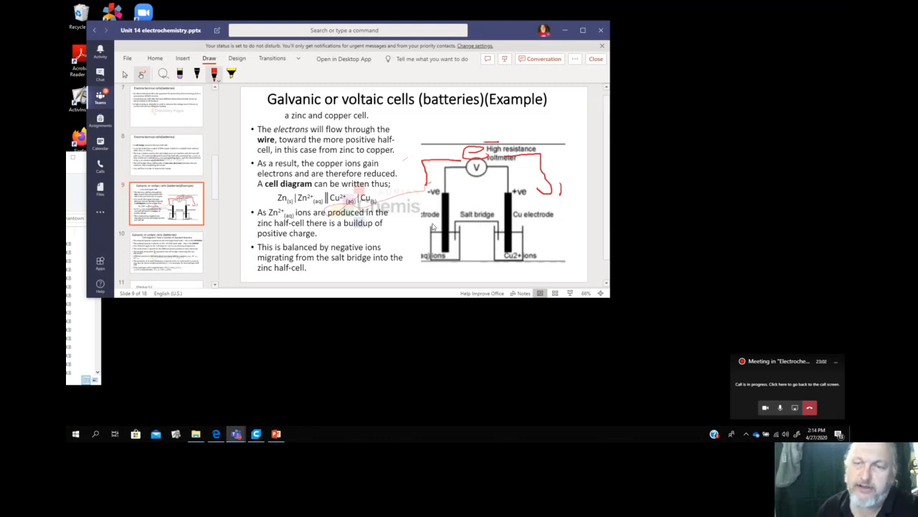
{"action": "mouse_move", "coordinate": [508, 237]}
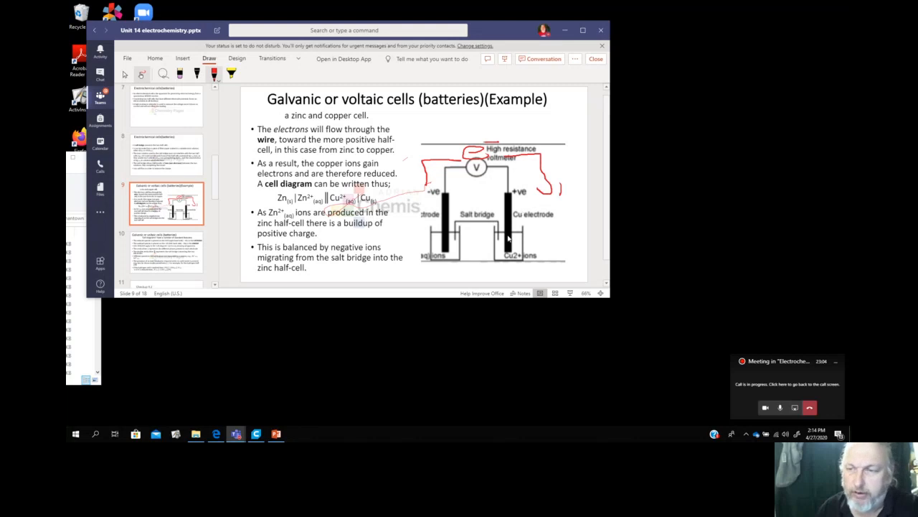
{"action": "mouse_move", "coordinate": [504, 242]}
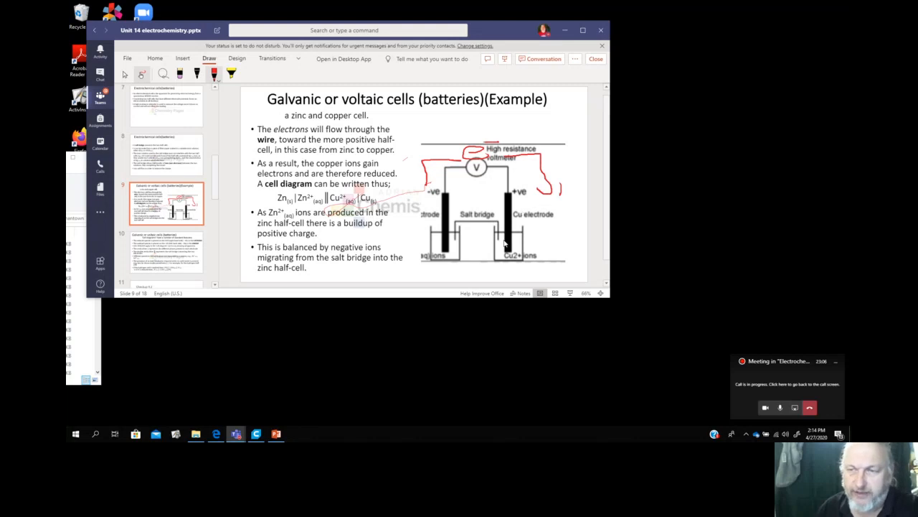
{"action": "mouse_move", "coordinate": [452, 229]}
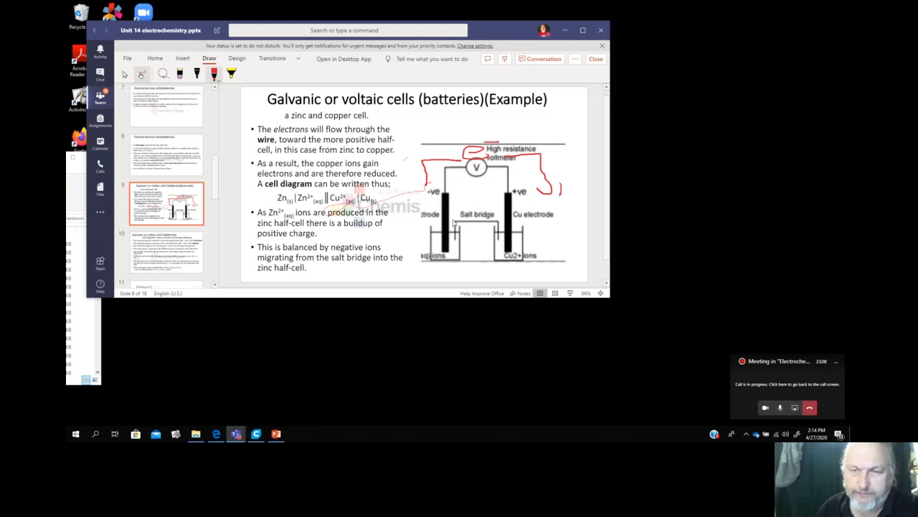
{"action": "mouse_move", "coordinate": [429, 247]}
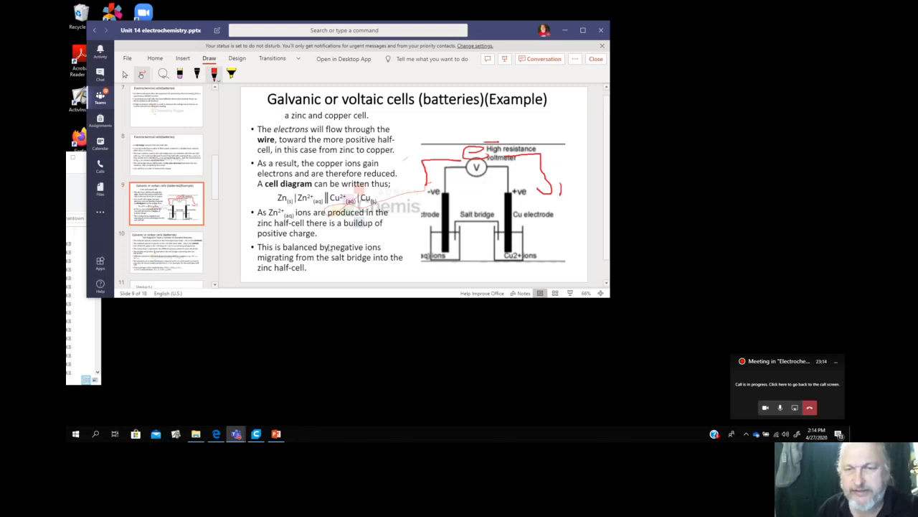
{"action": "mouse_move", "coordinate": [434, 227]}
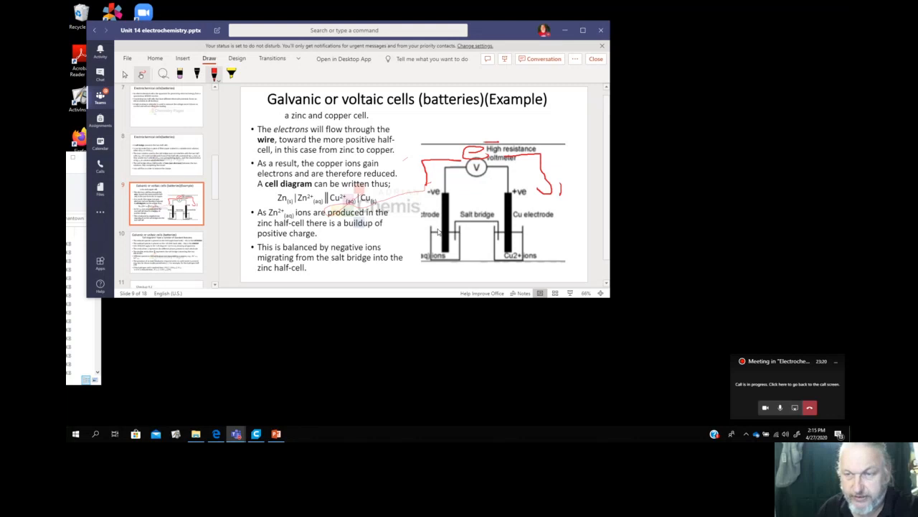
{"action": "mouse_move", "coordinate": [509, 235]}
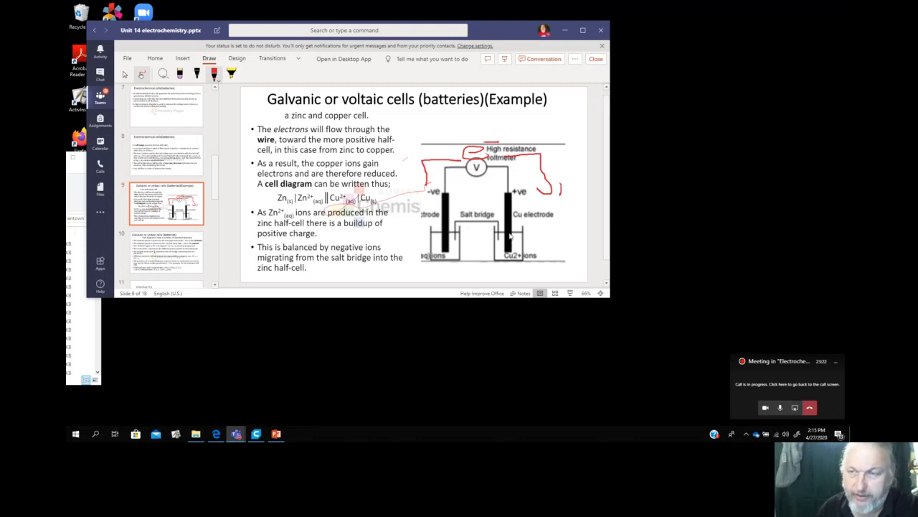
{"action": "mouse_move", "coordinate": [513, 247]}
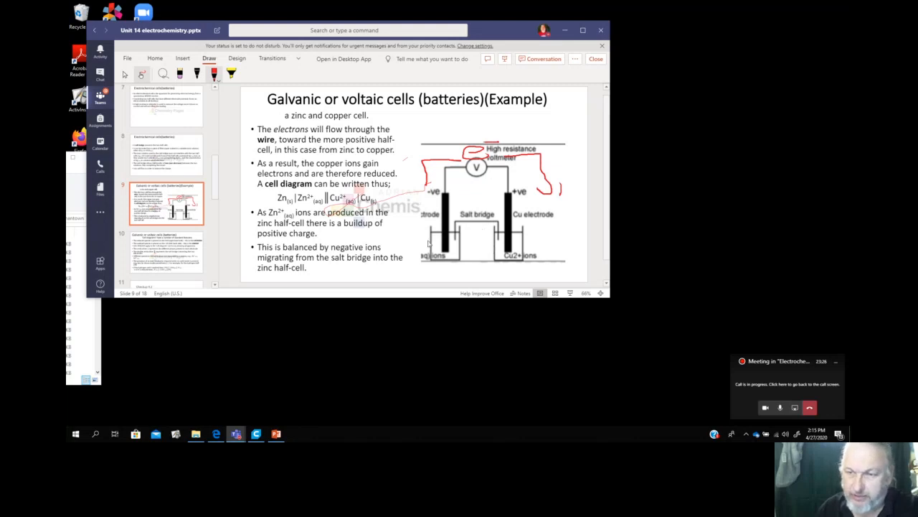
{"action": "mouse_move", "coordinate": [478, 226]}
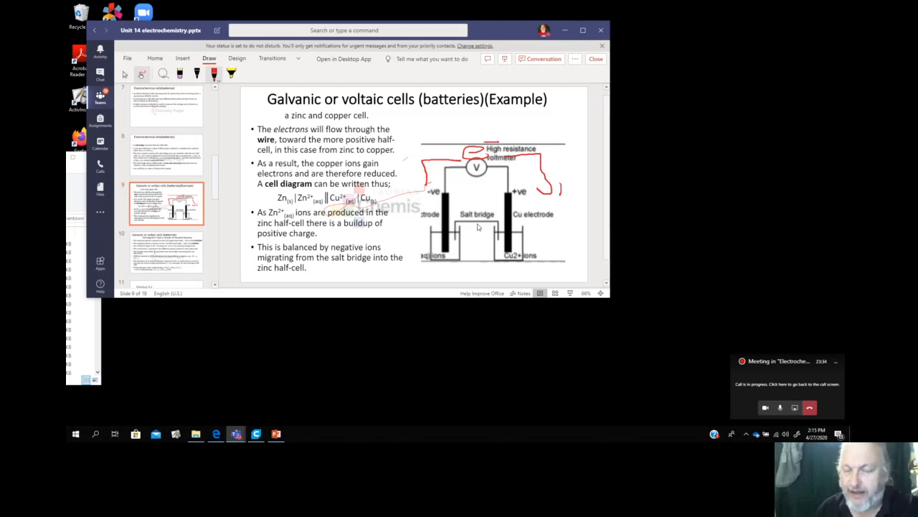
{"action": "mouse_move", "coordinate": [482, 234]}
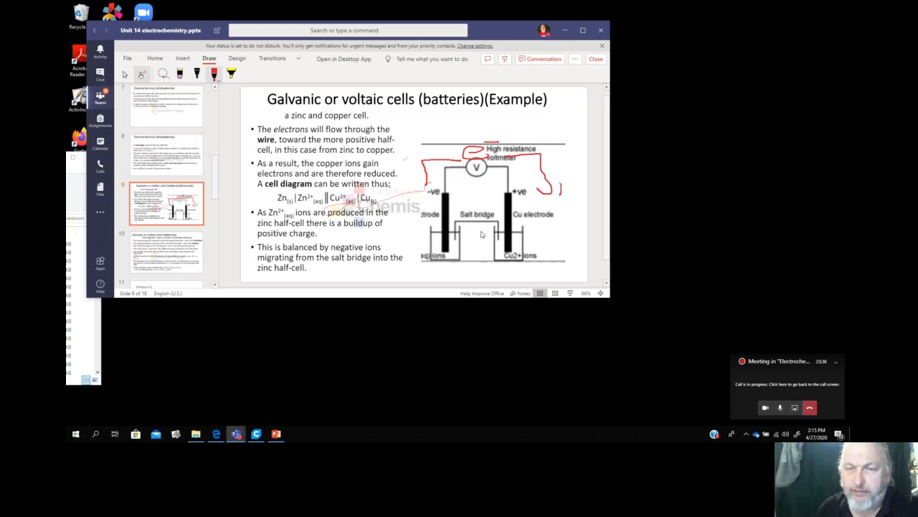
{"action": "mouse_move", "coordinate": [505, 230]}
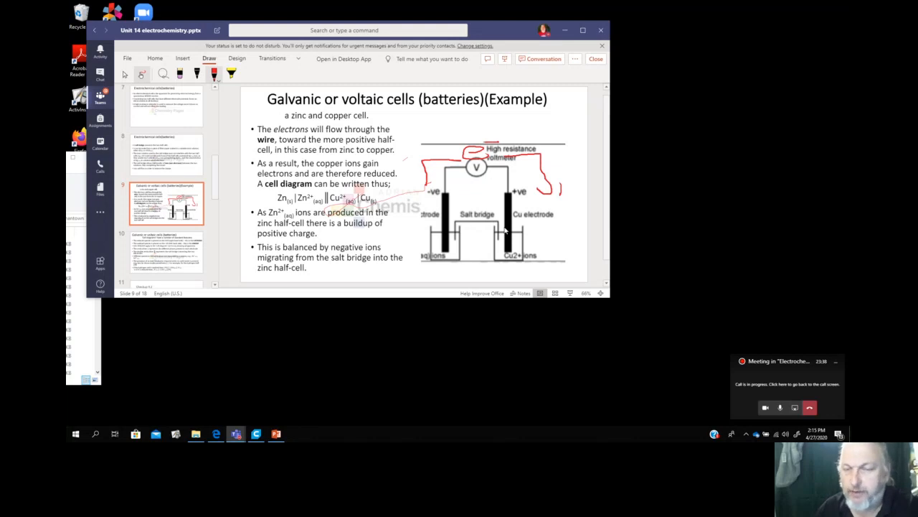
{"action": "mouse_move", "coordinate": [446, 231]}
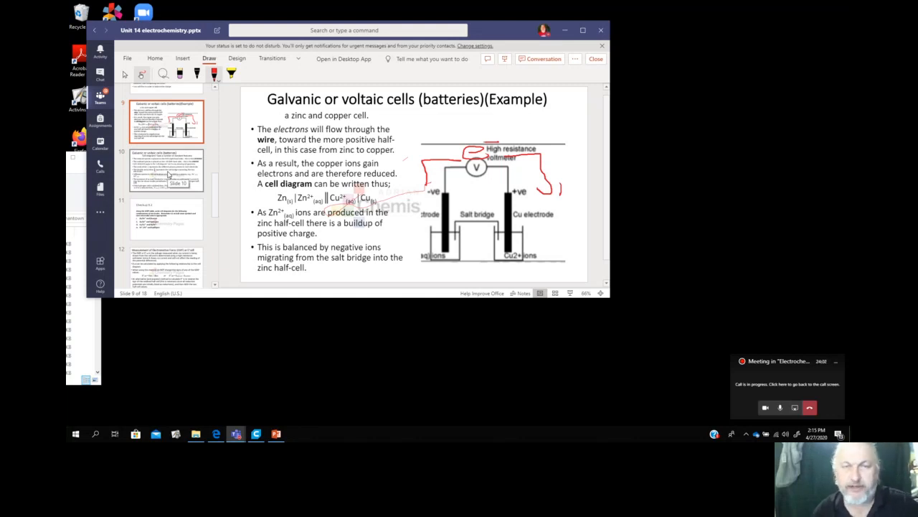
Close the Unit 14 deck and return to the Electrochemistry Files list.
{"action": "left_click", "coordinate": [169, 176]}
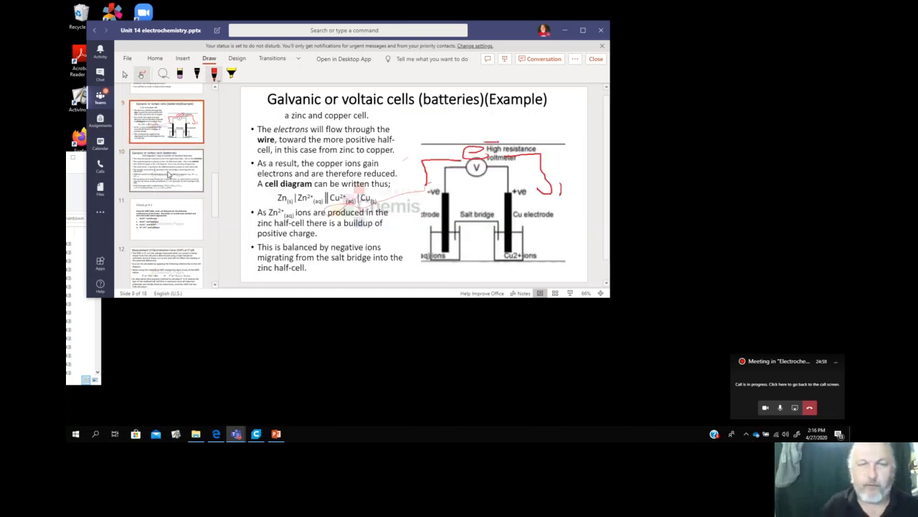
{"action": "left_click", "coordinate": [166, 171]}
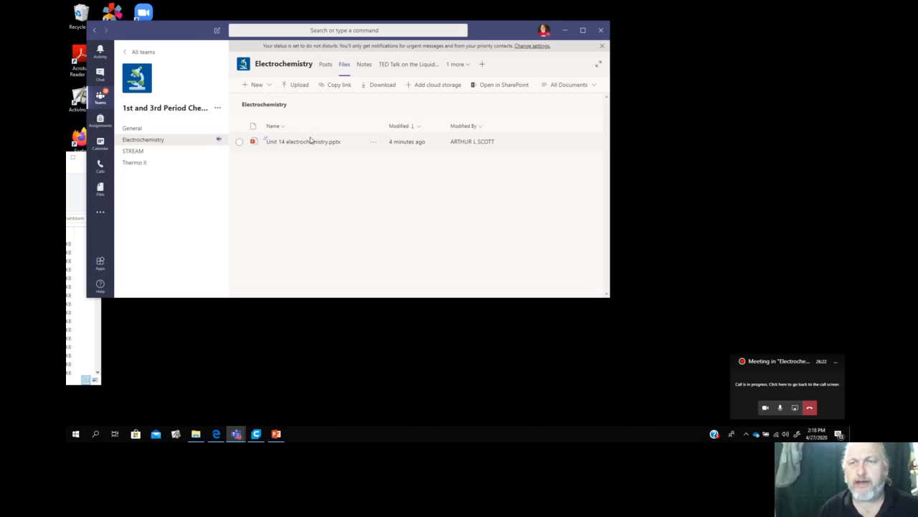
{"action": "mouse_move", "coordinate": [405, 64]}
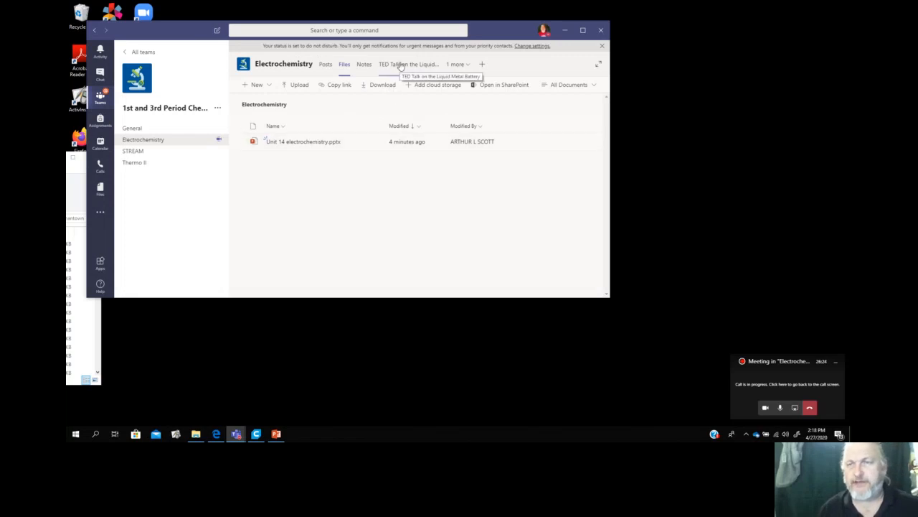
Open the 'TED Talk on the Liquid Metal Battery' channel tab.
{"action": "left_click", "coordinate": [387, 64]}
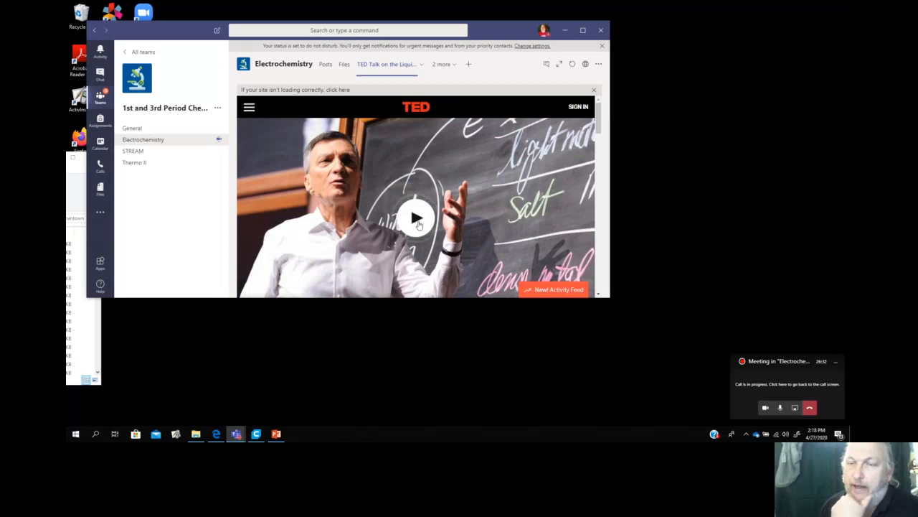
Play the liquid metal battery TED Talk video and stop it at the end.
{"action": "left_click", "coordinate": [416, 218]}
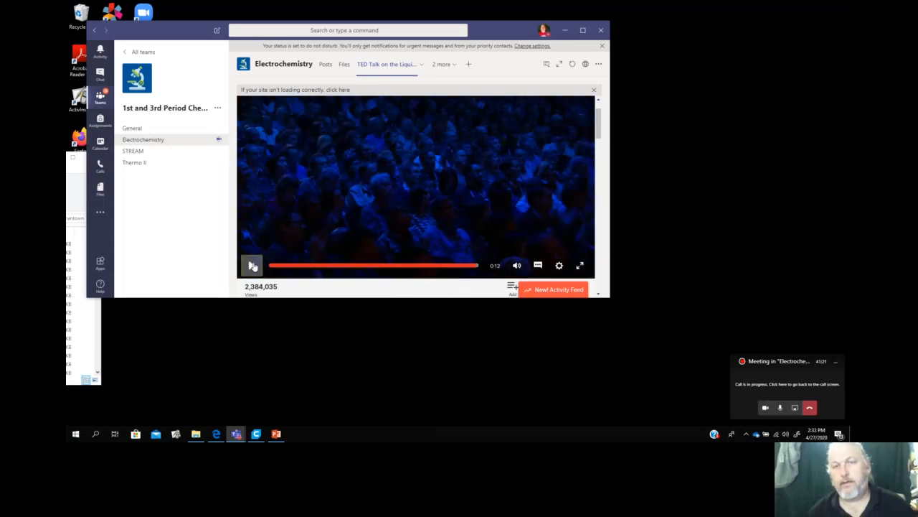
{"action": "left_click", "coordinate": [252, 266]}
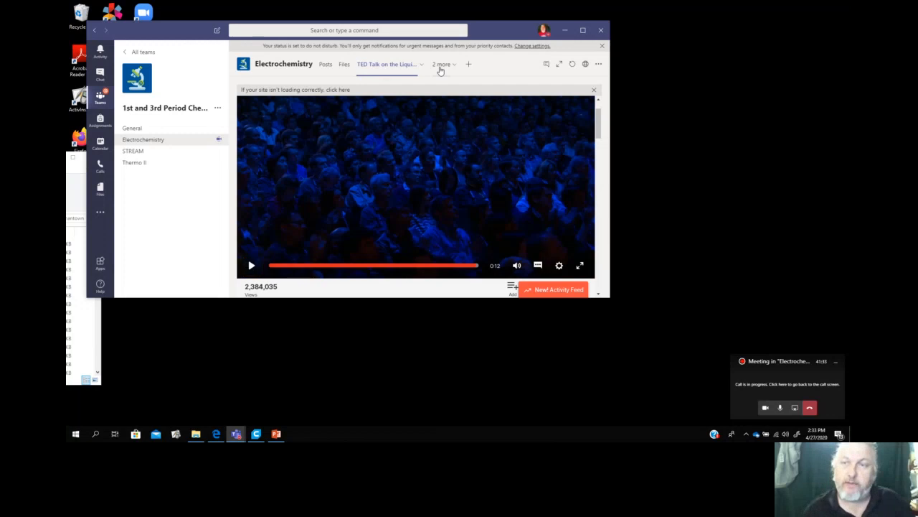
{"action": "left_click", "coordinate": [441, 64]}
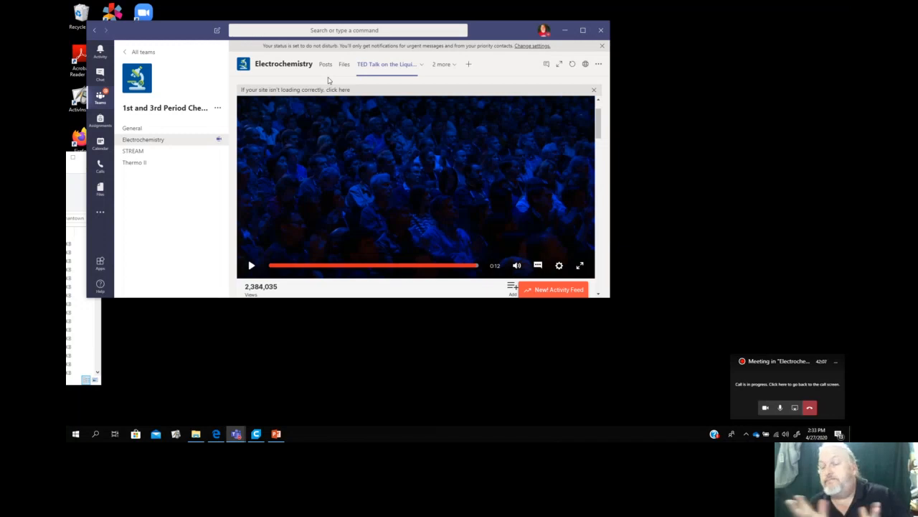
{"action": "mouse_move", "coordinate": [355, 101]}
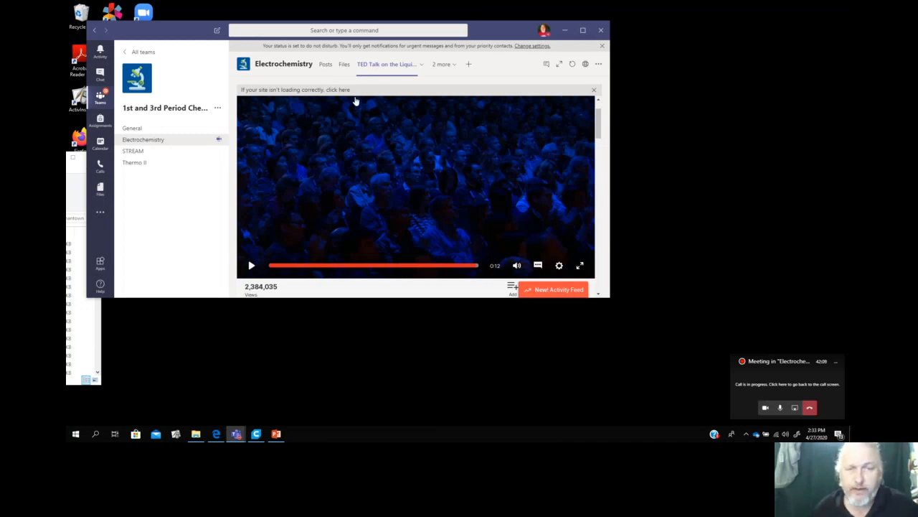
{"action": "mouse_move", "coordinate": [312, 128]}
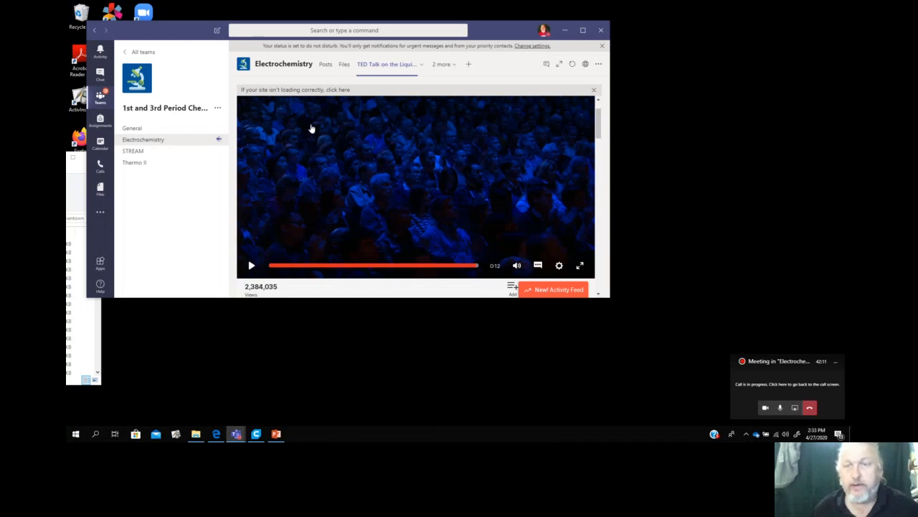
{"action": "mouse_move", "coordinate": [342, 169]}
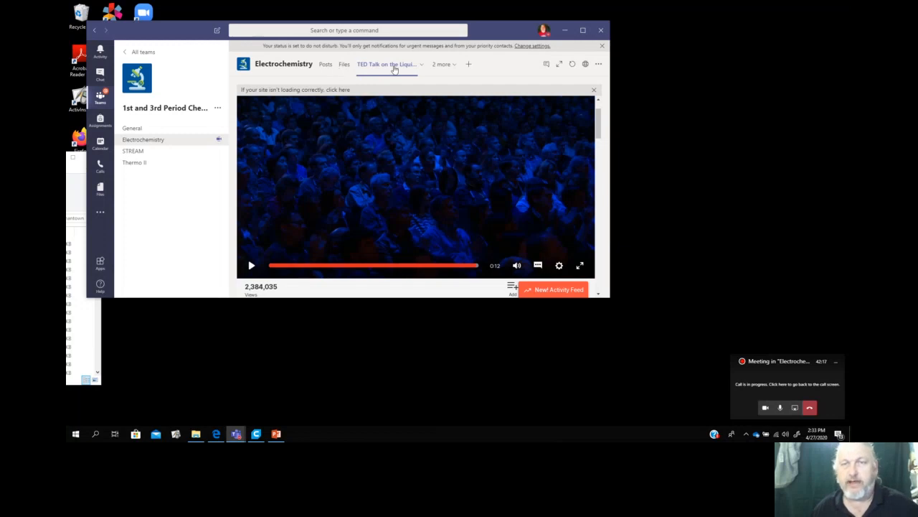
{"action": "mouse_move", "coordinate": [449, 268]}
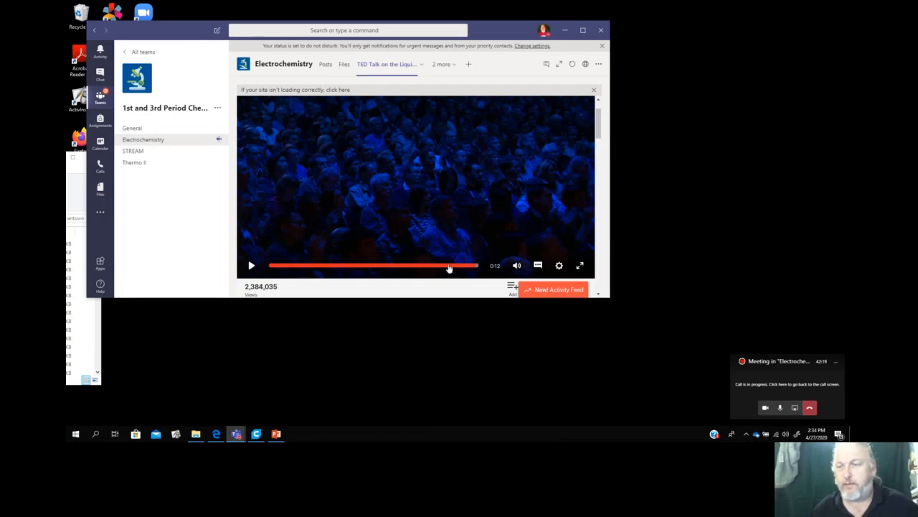